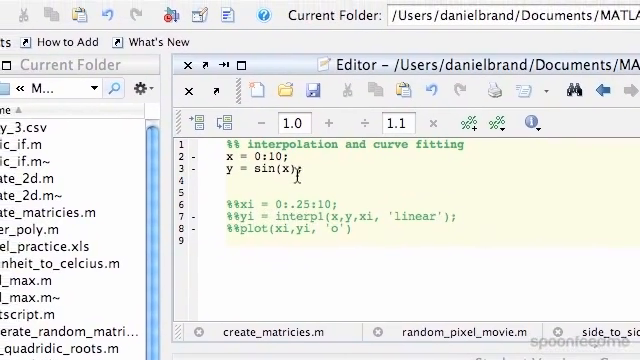
text(plot)
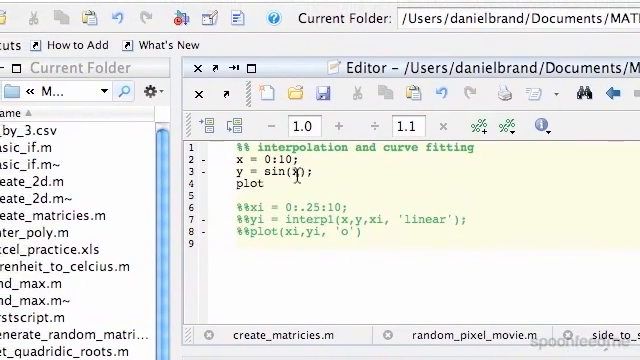
text((x, y,)
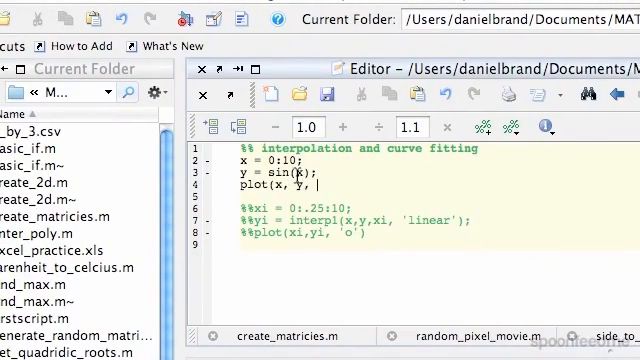
text('o)
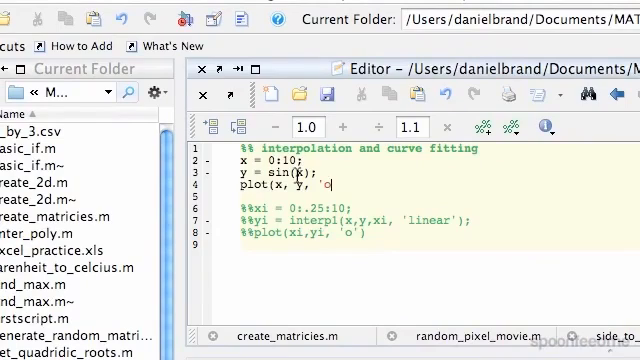